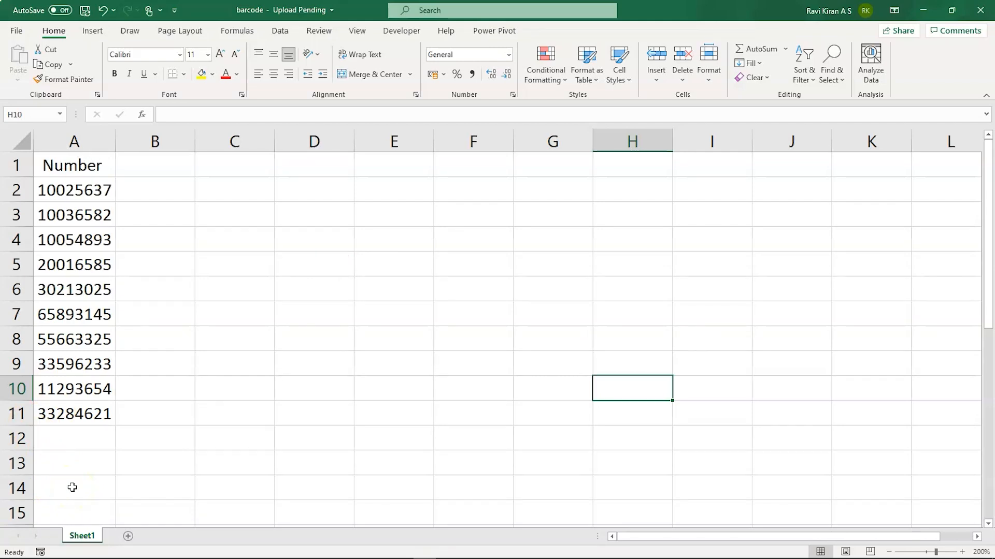
mouse_move(74, 200)
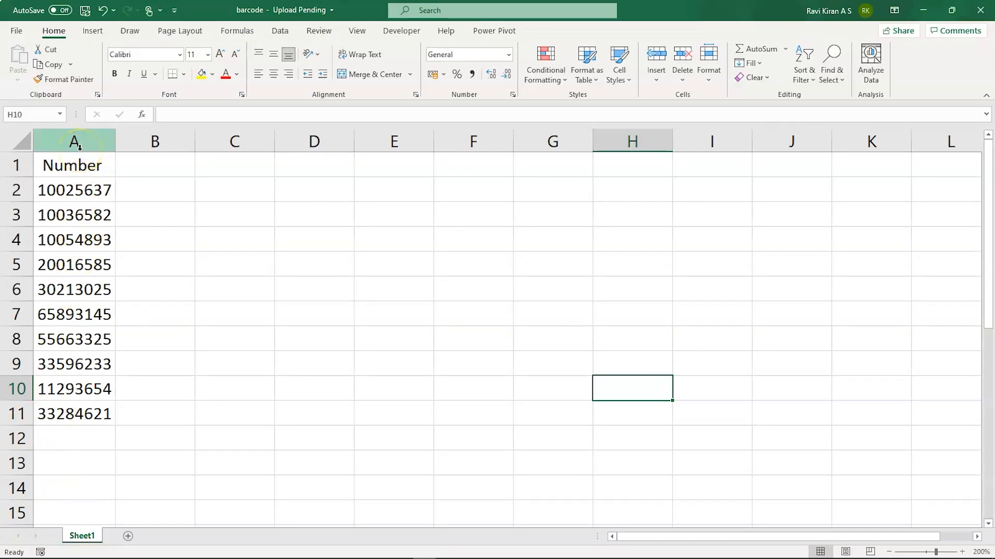
Select column A, which holds the Number heading and its eight-digit values.
click(74, 164)
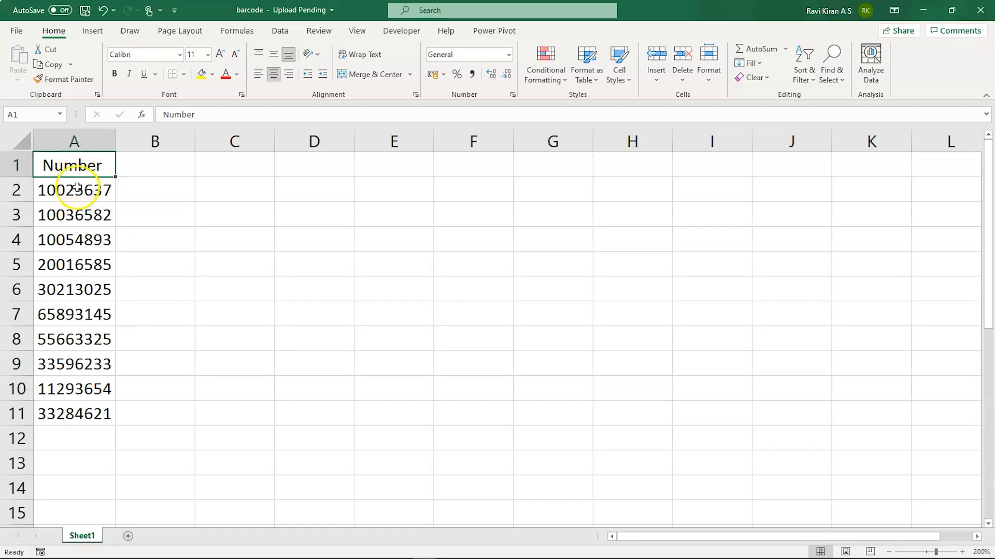
click(73, 189)
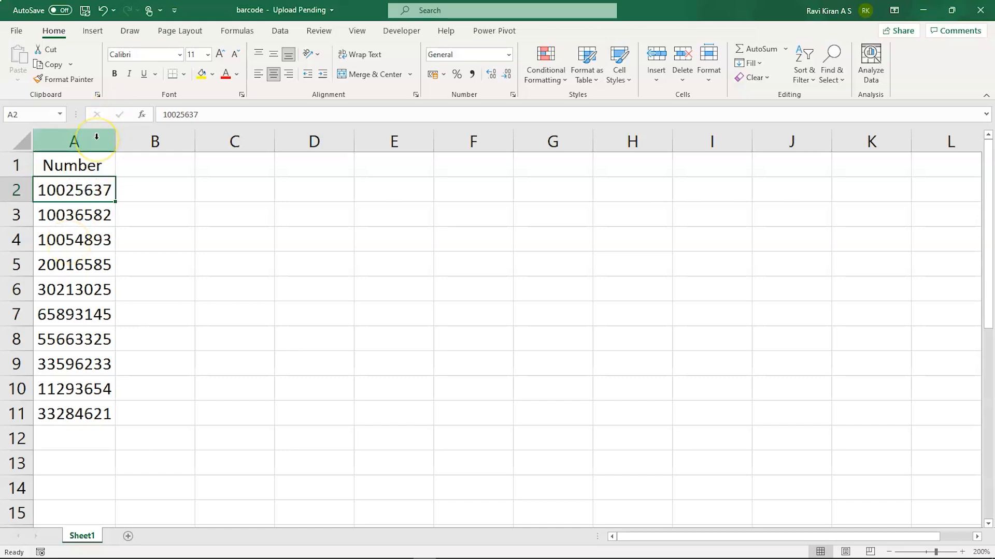
click(73, 141)
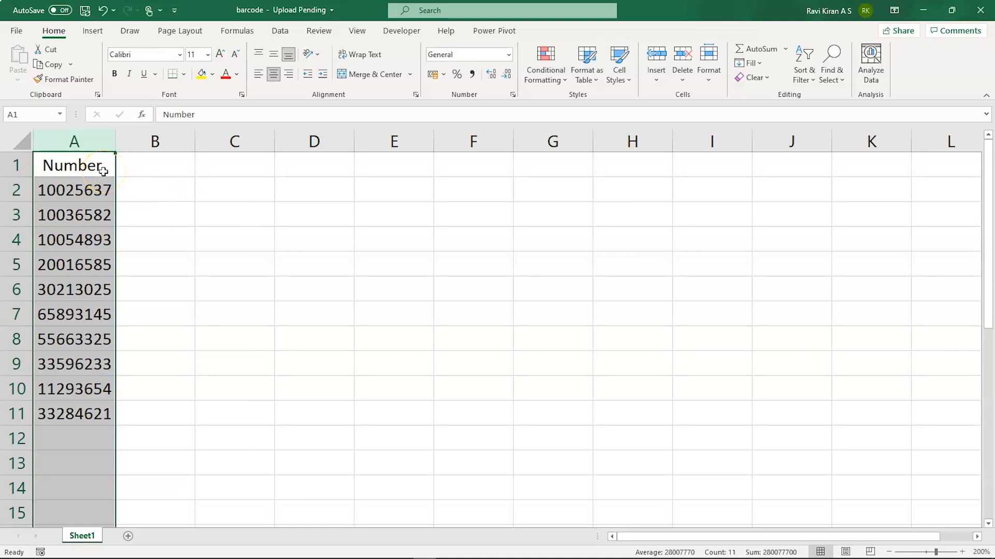
mouse_move(83, 413)
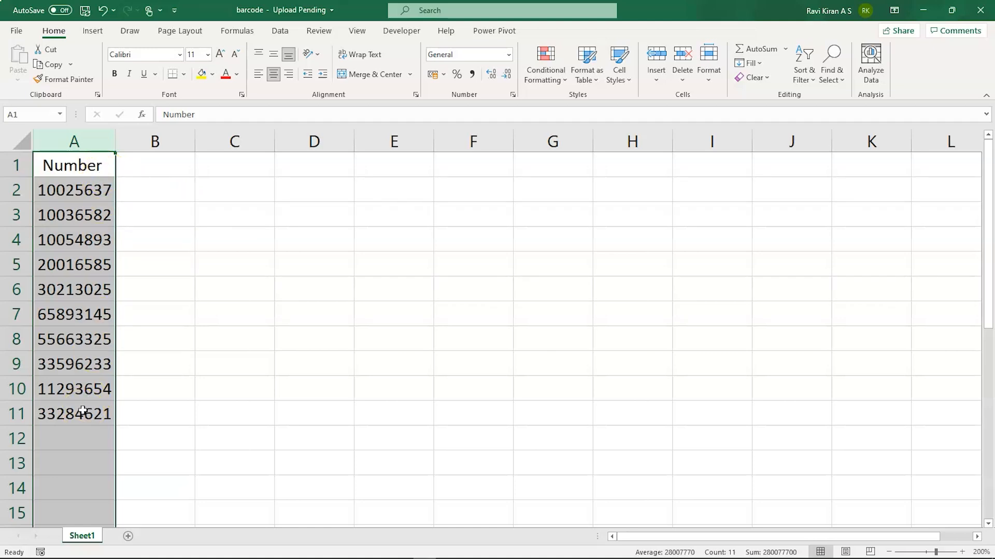
mouse_move(379, 167)
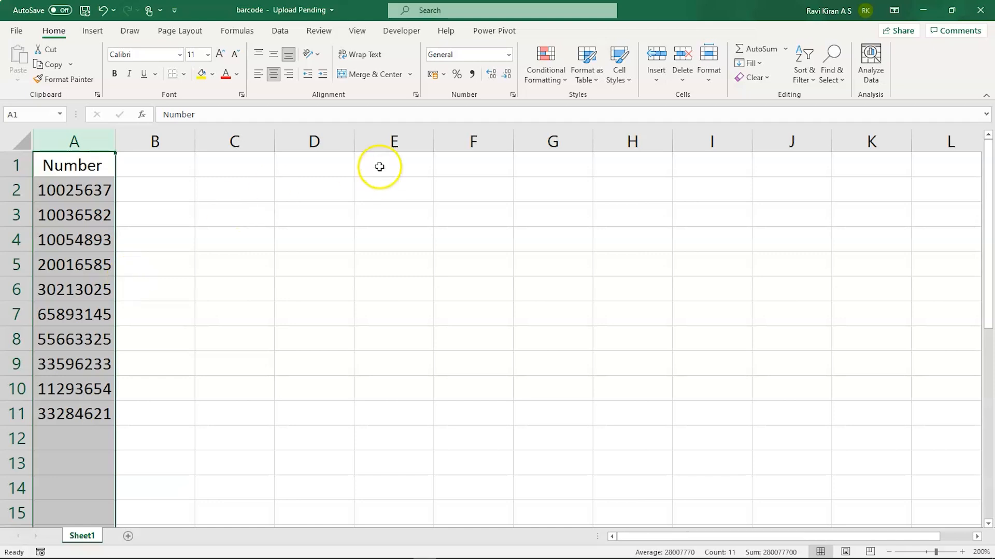
Apply the Text number format to the Number column.
click(508, 54)
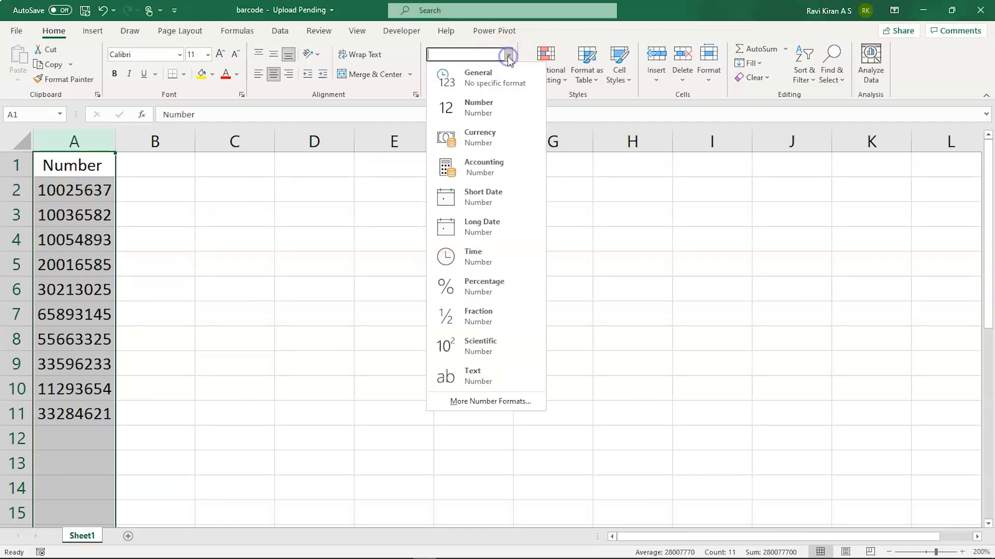
mouse_move(475, 376)
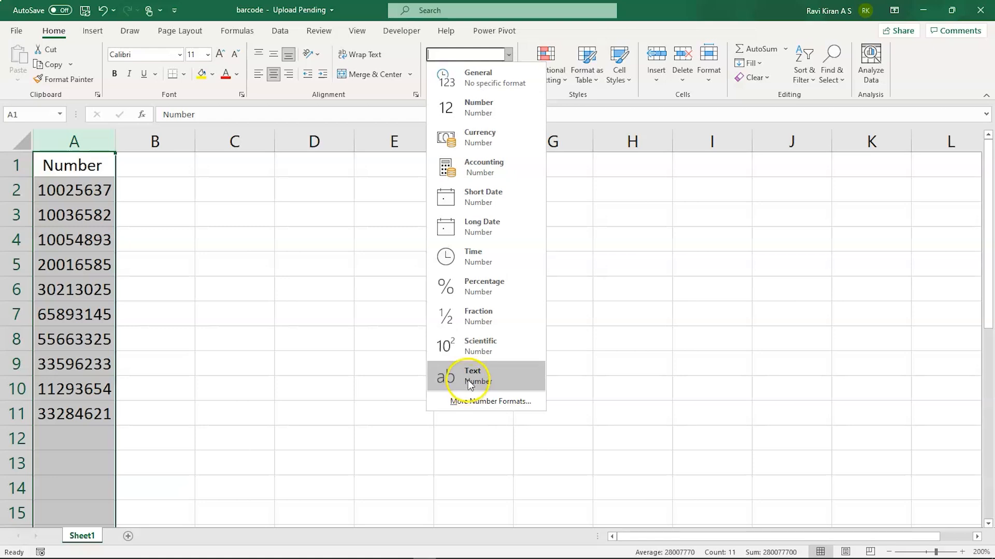
click(471, 375)
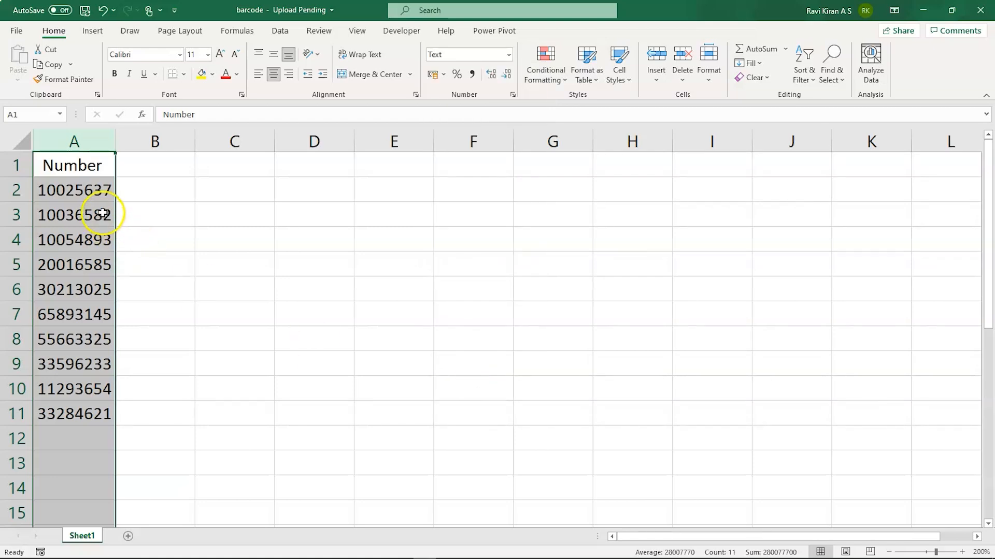
mouse_move(84, 172)
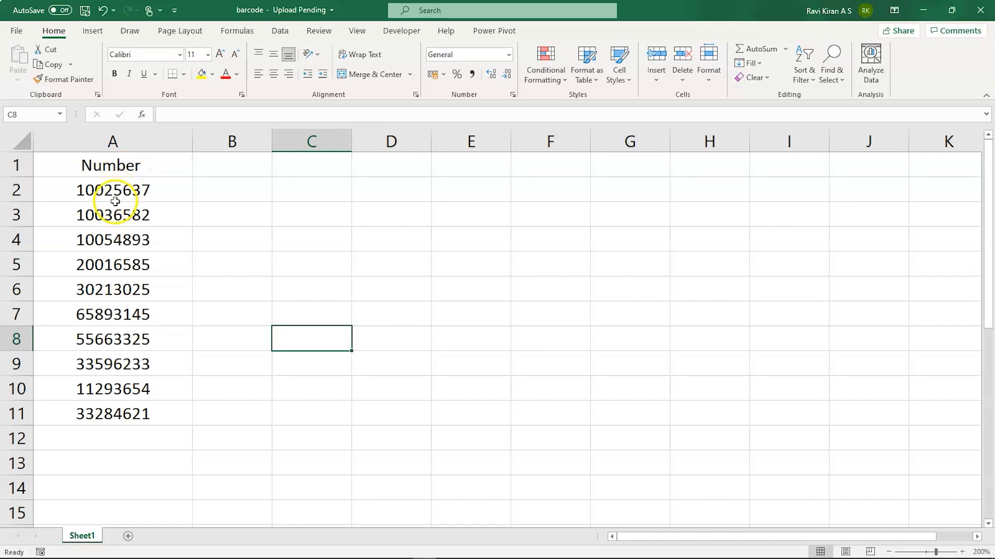
mouse_move(272, 141)
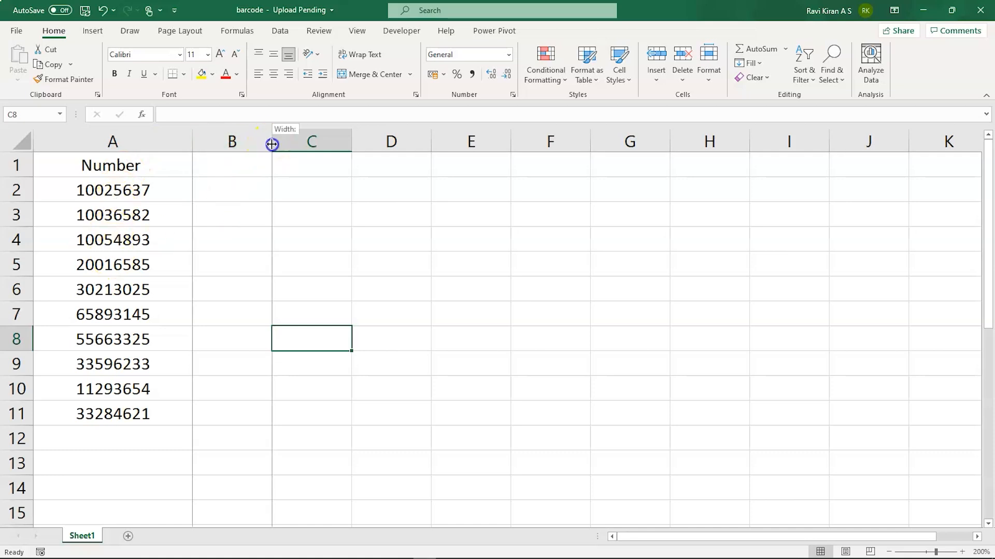
Widen column B, enter the Barcode heading and centre the column.
drag(271, 141, 298, 141)
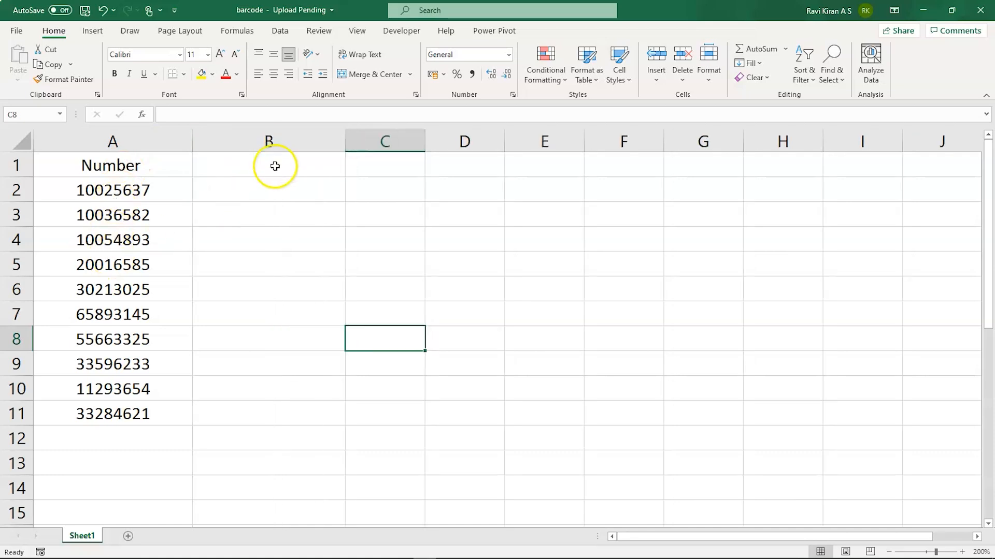
text(Barcode)
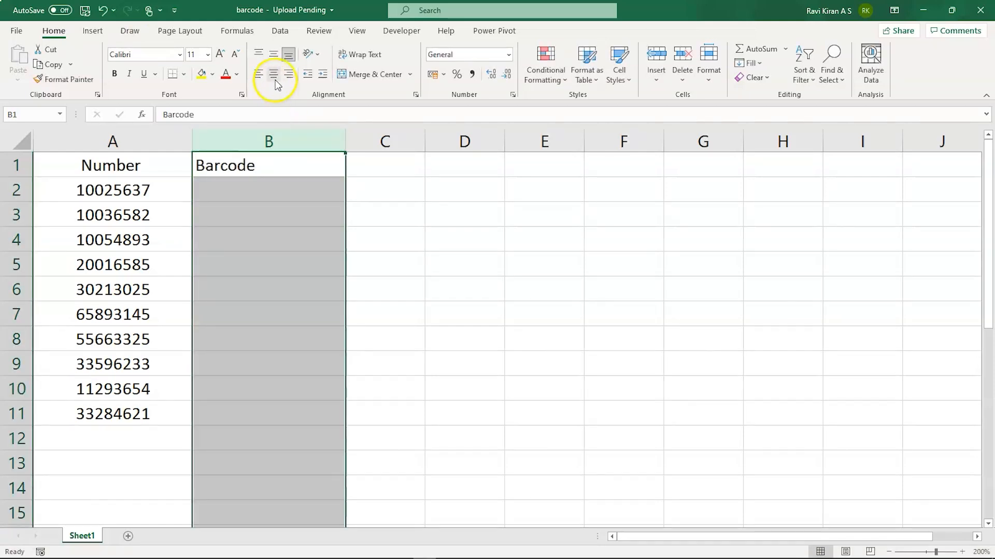
click(385, 190)
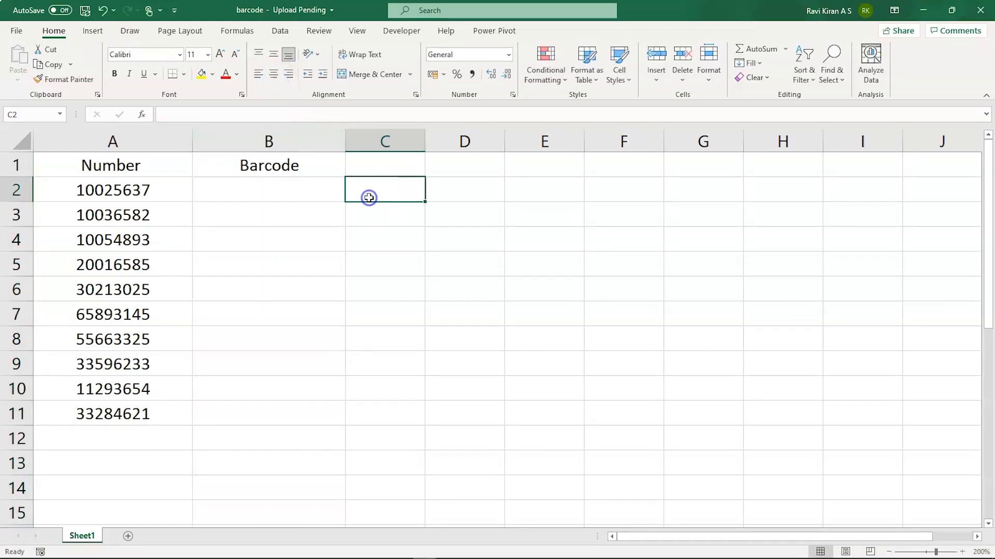
click(269, 189)
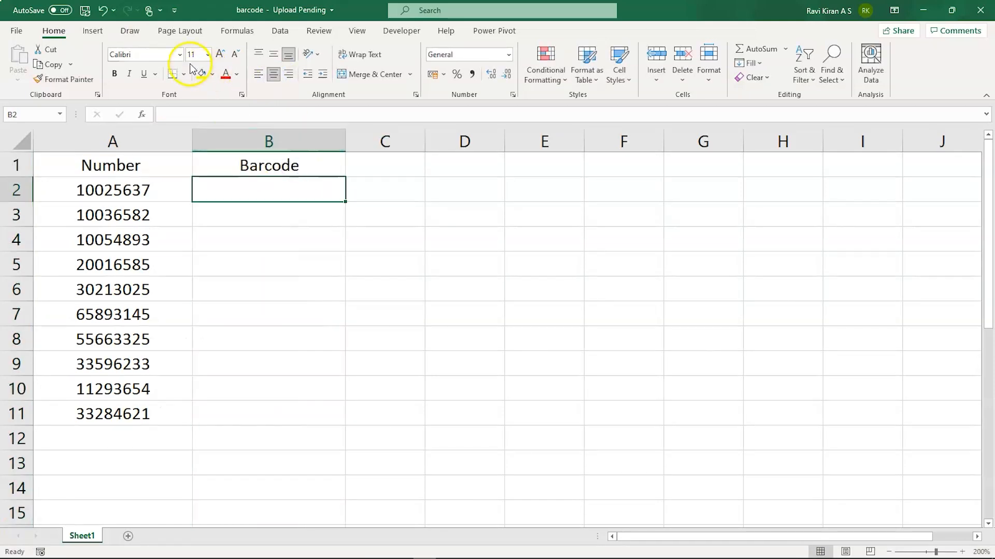
click(208, 54)
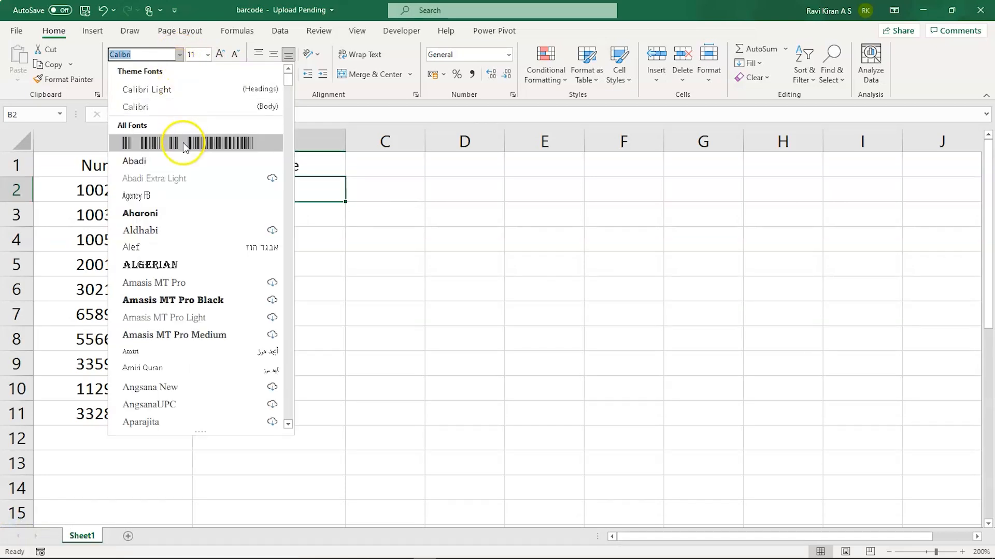
mouse_move(244, 145)
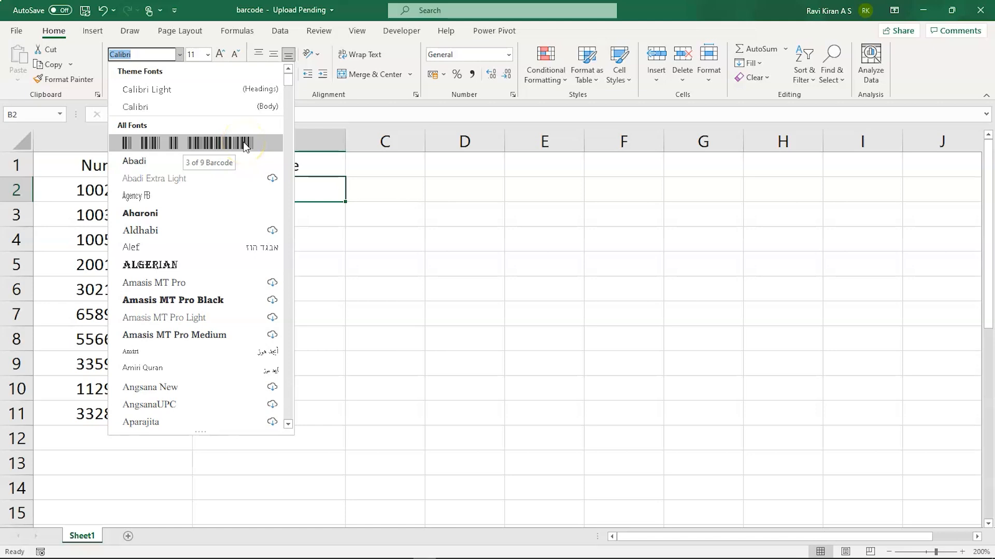
mouse_move(362, 226)
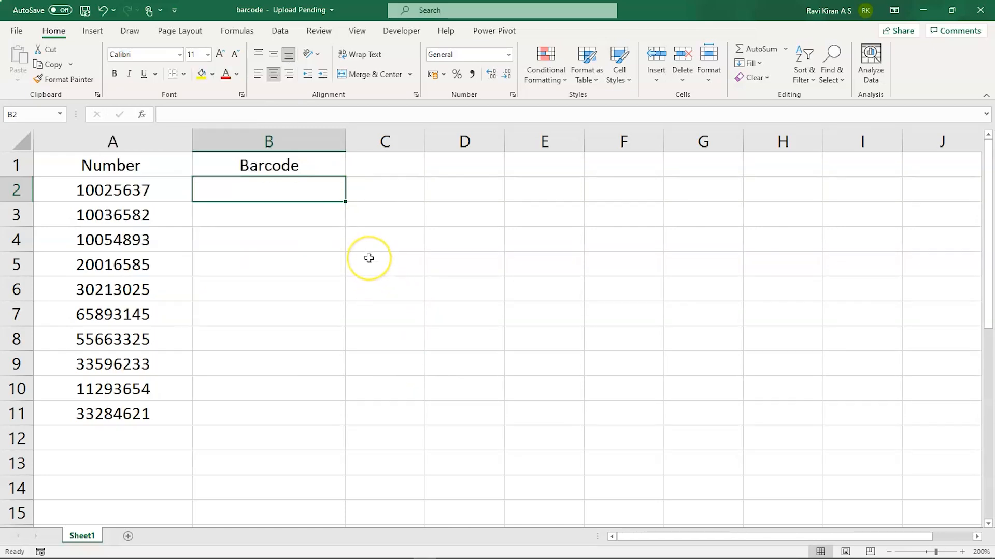
mouse_move(368, 258)
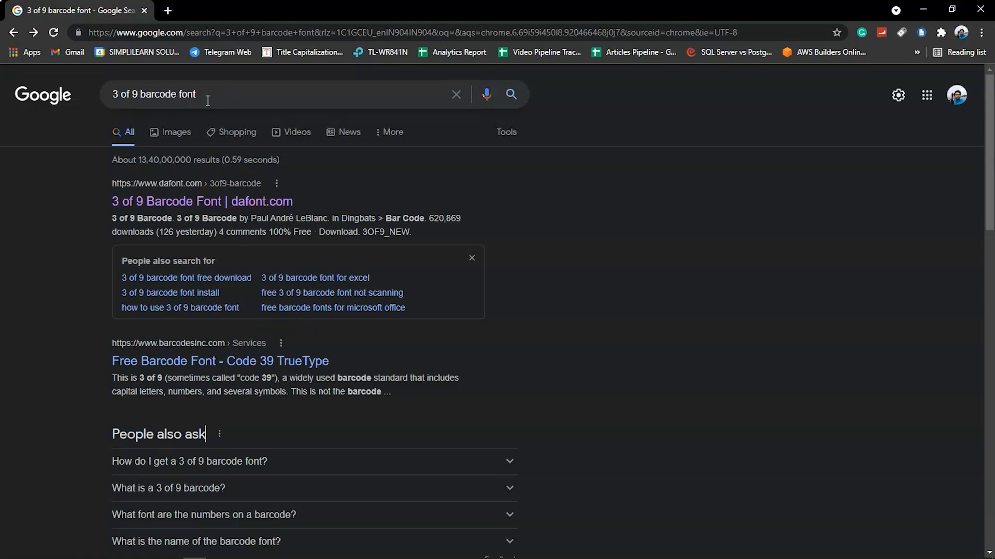
mouse_move(133, 201)
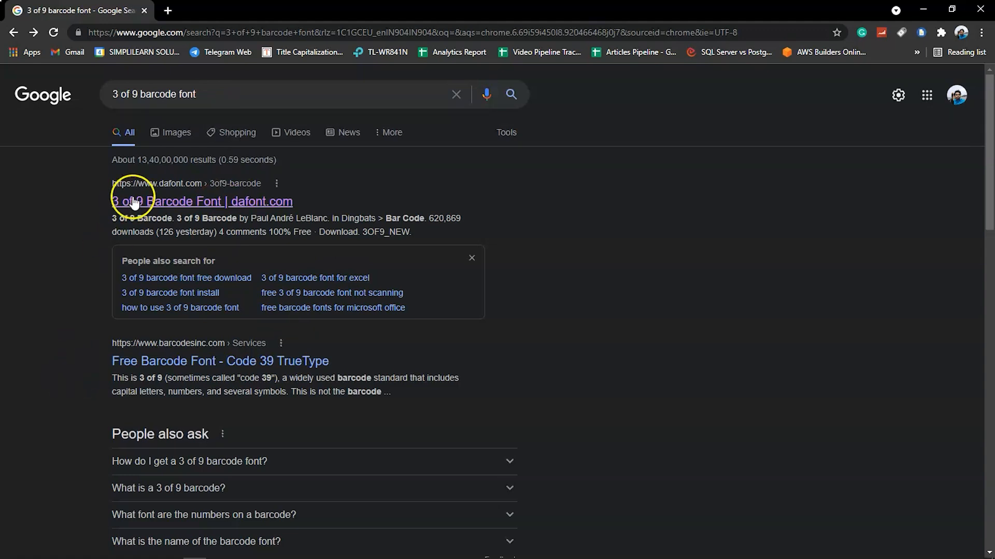
Open the dafont.com 3 of 9 Barcode result from the search results.
click(201, 201)
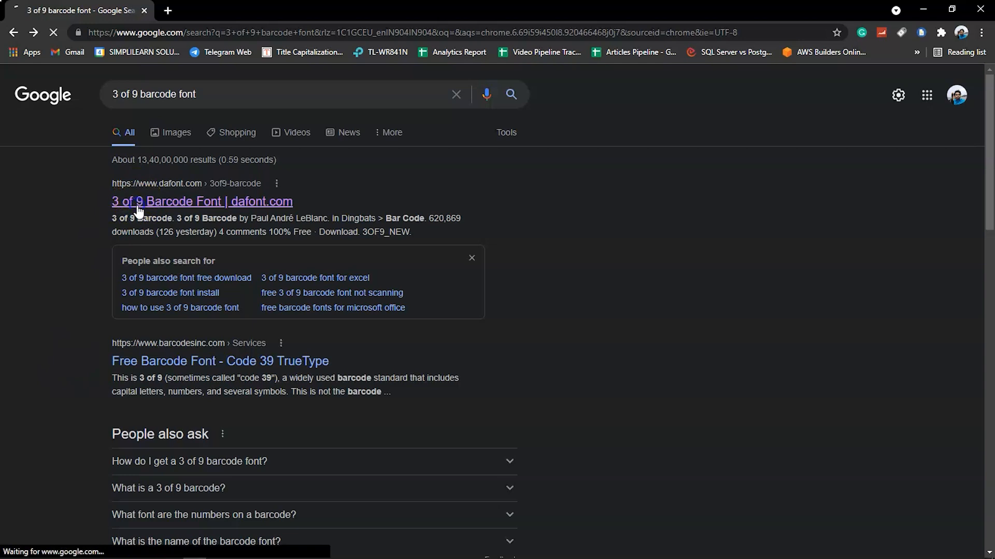
click(201, 201)
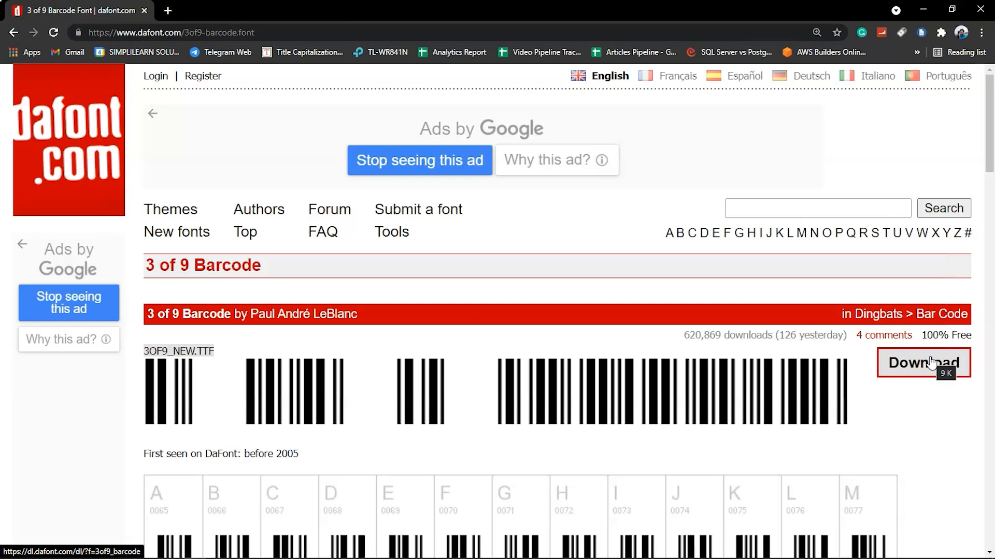
mouse_move(99, 527)
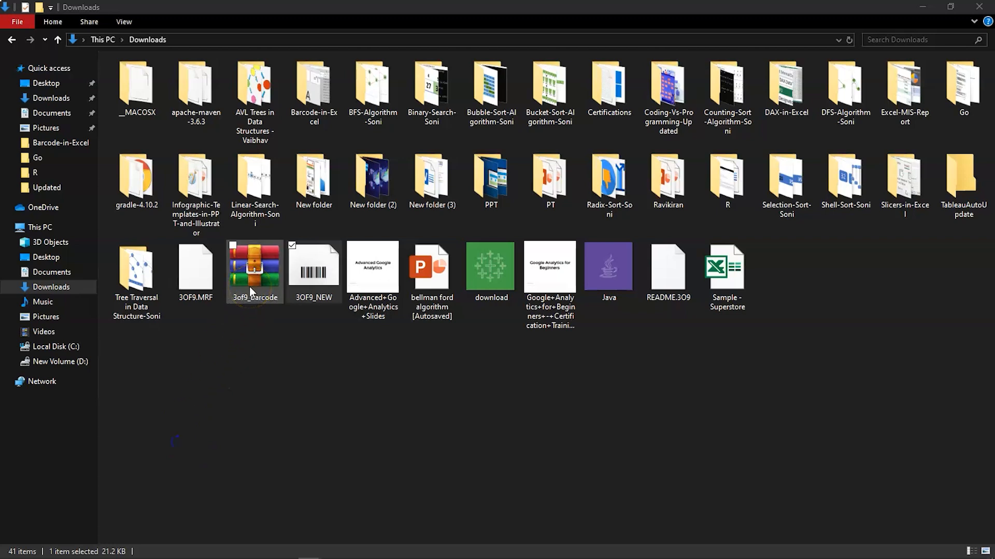
Open the downloaded 3OF9_NEW TrueType font file from Downloads.
right_click(254, 269)
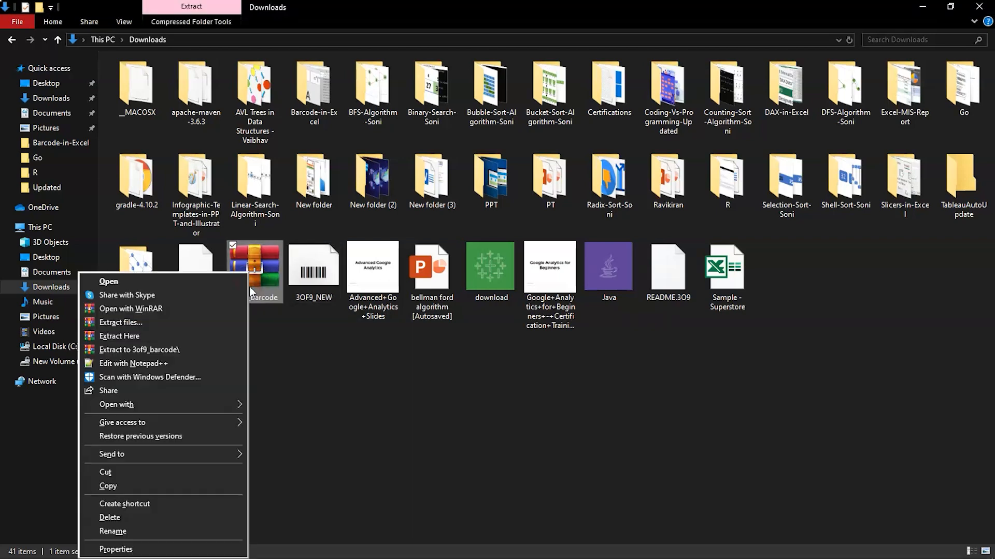
mouse_move(330, 333)
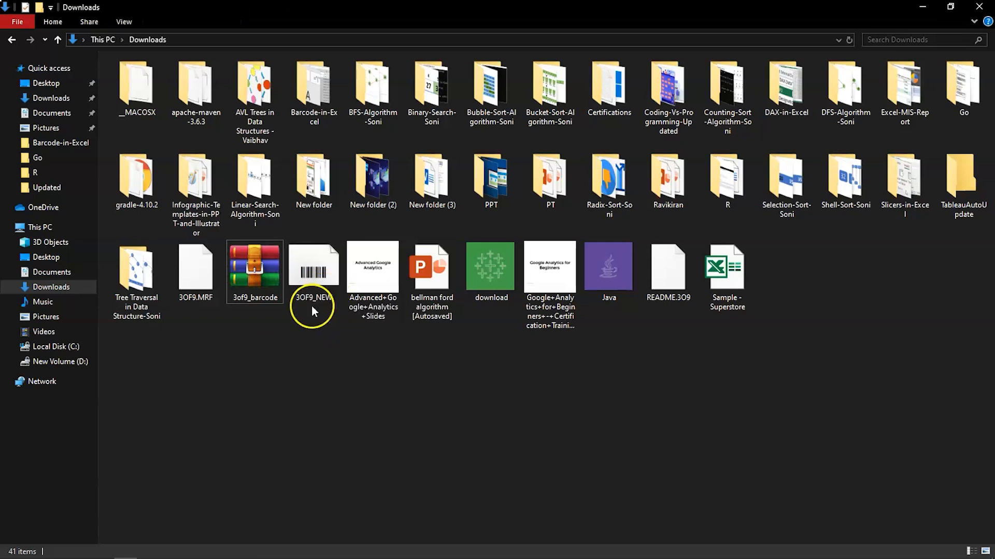
mouse_move(312, 296)
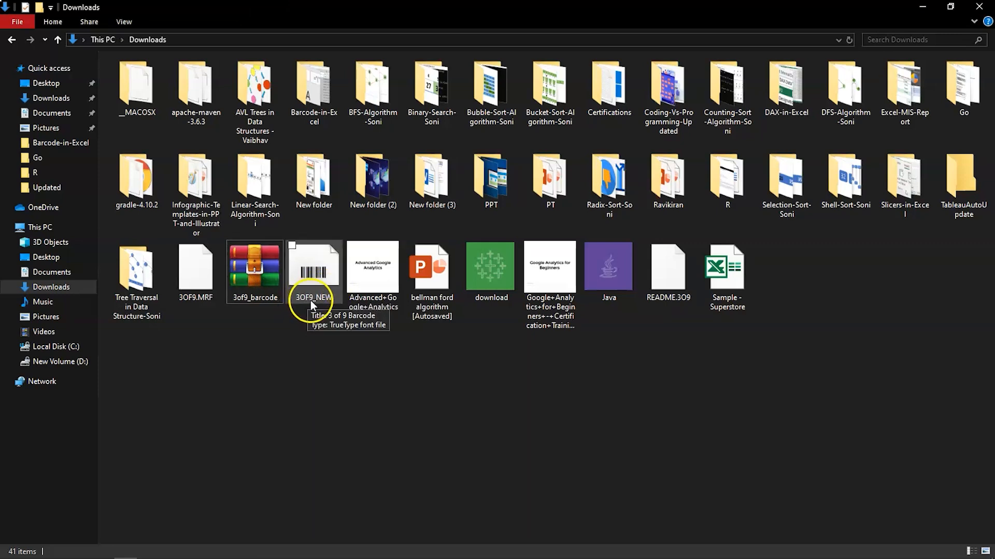
double_click(312, 266)
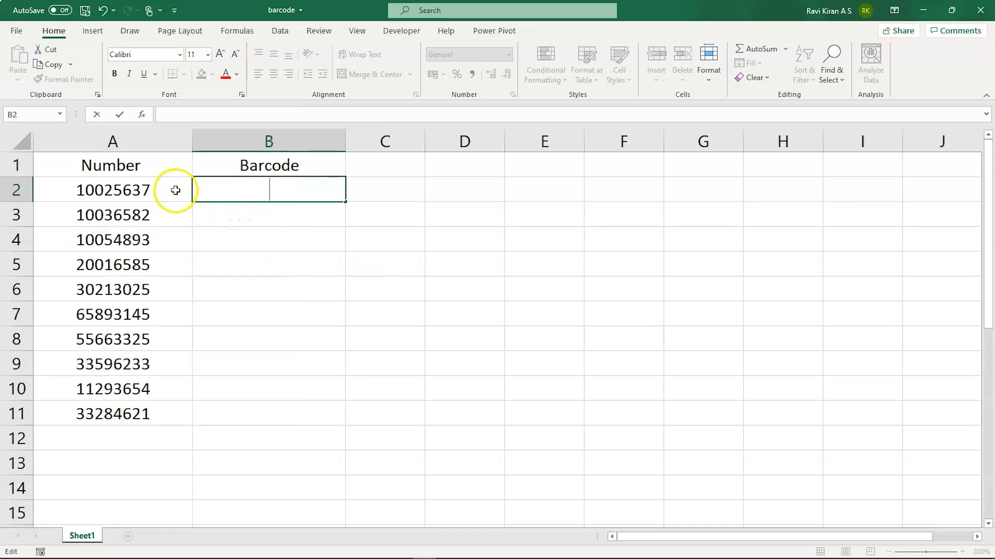
Enter the formula ="("&A2&")" in B2 so it displays (10025637).
click(112, 189)
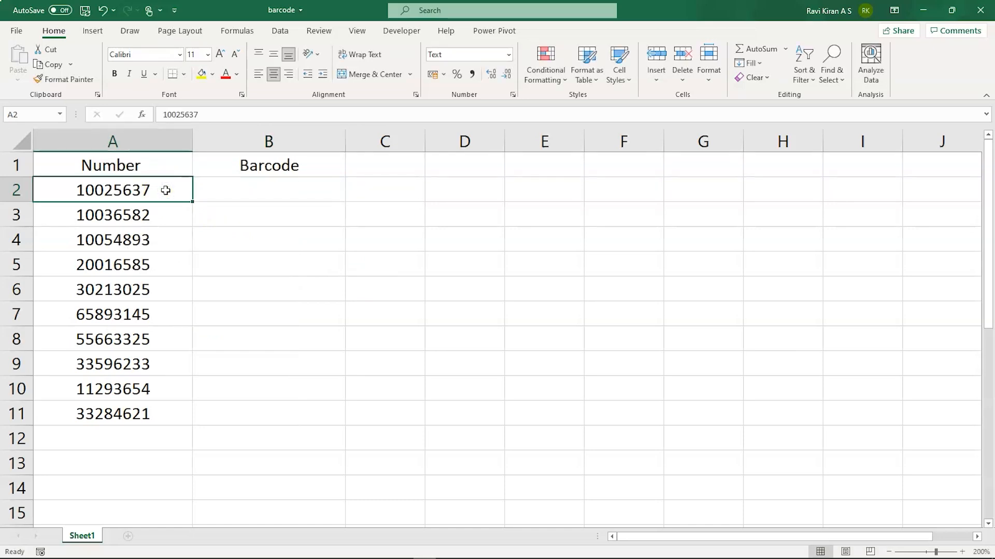
click(268, 190)
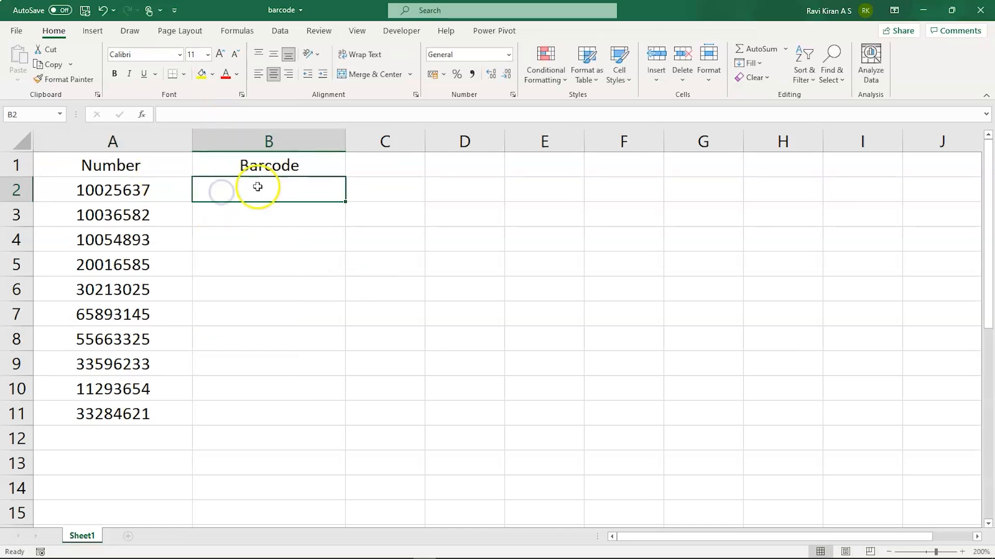
double_click(268, 189)
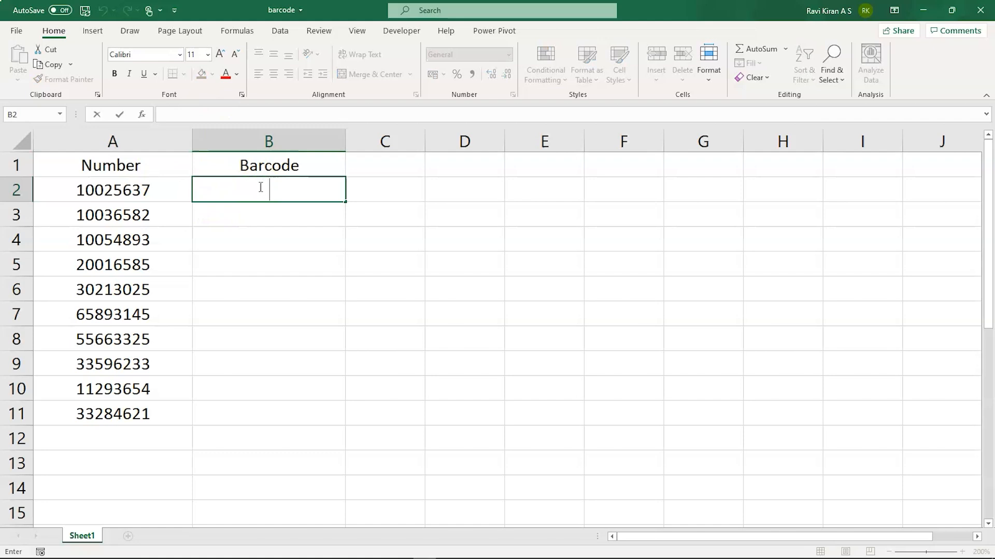
text(=)
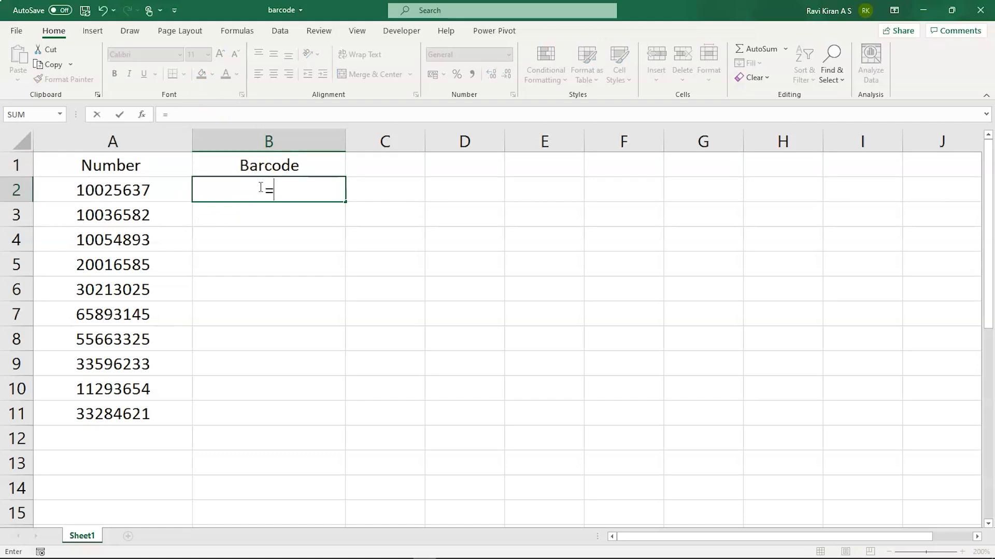
text("*)
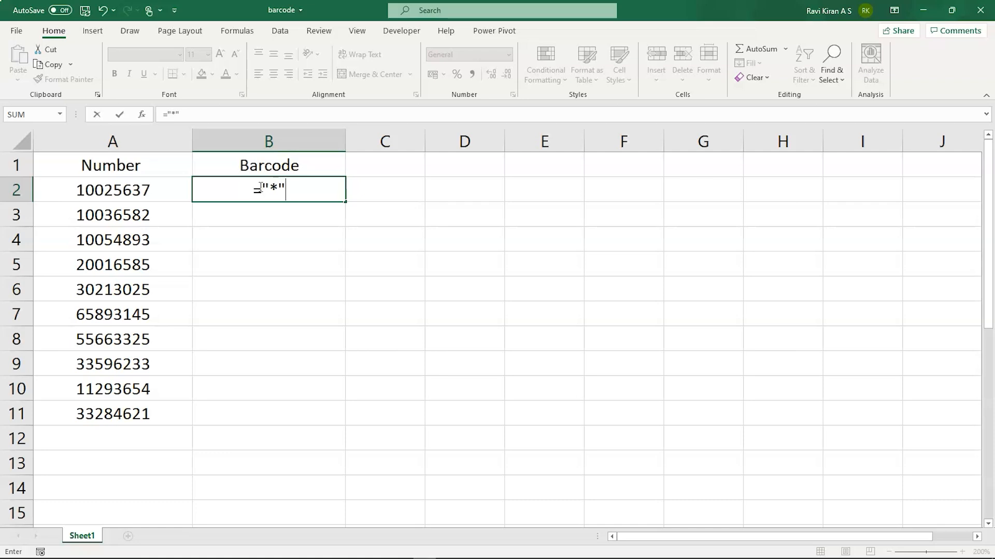
text(&A2&)
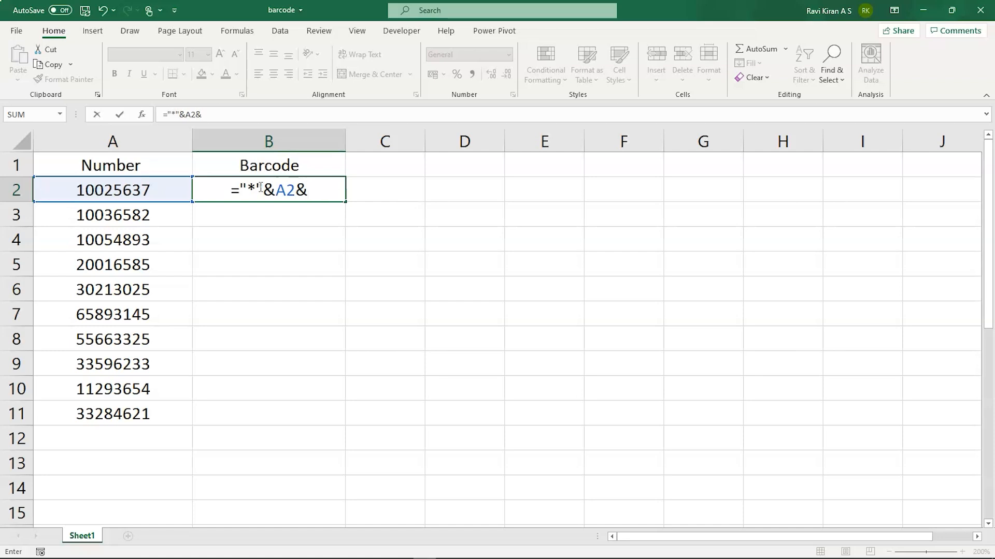
text(")
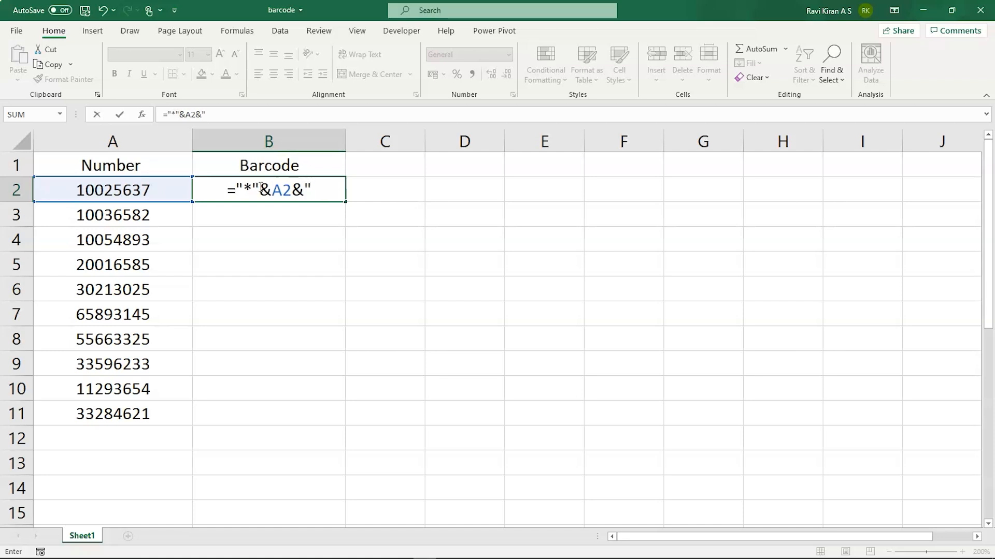
text(*")
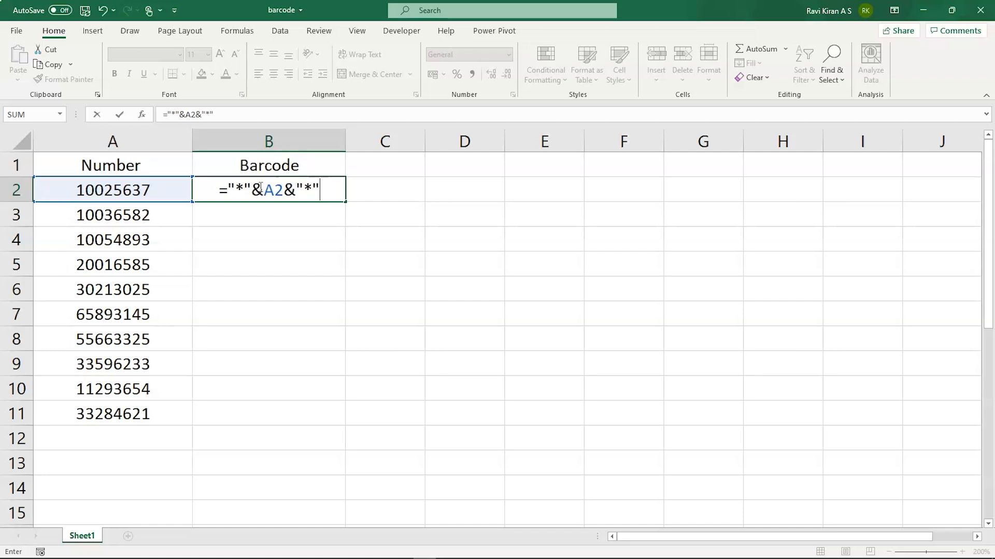
mouse_move(271, 226)
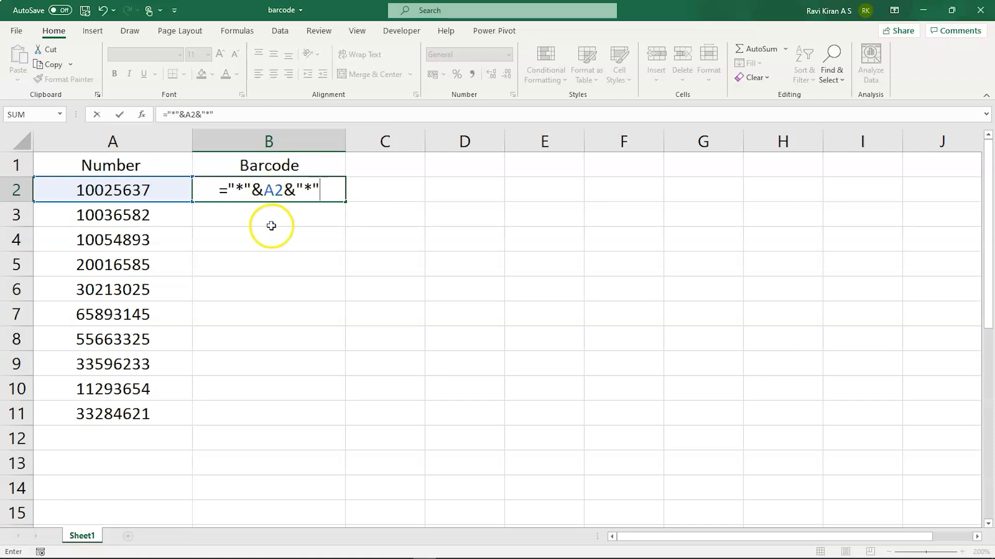
click(311, 189)
text())
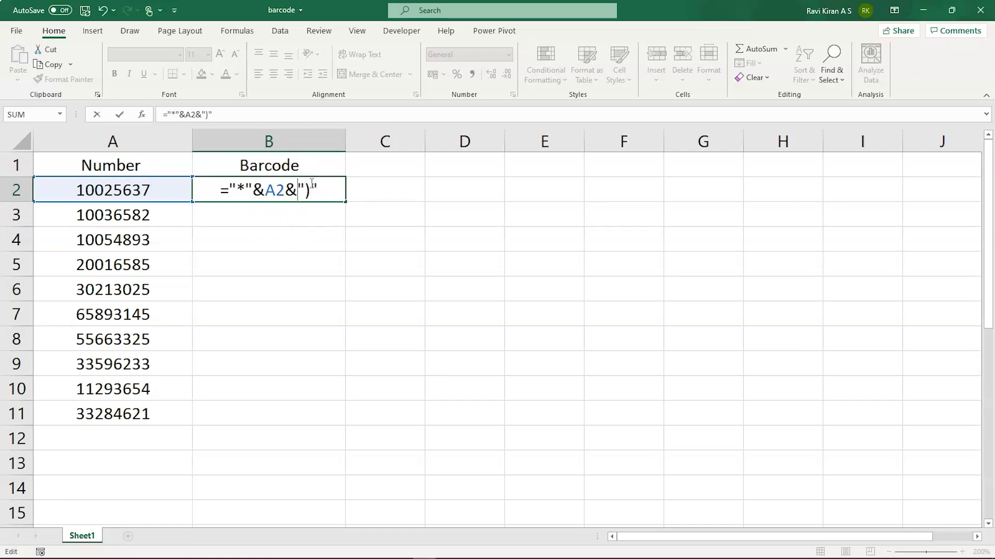
key(Backspace)
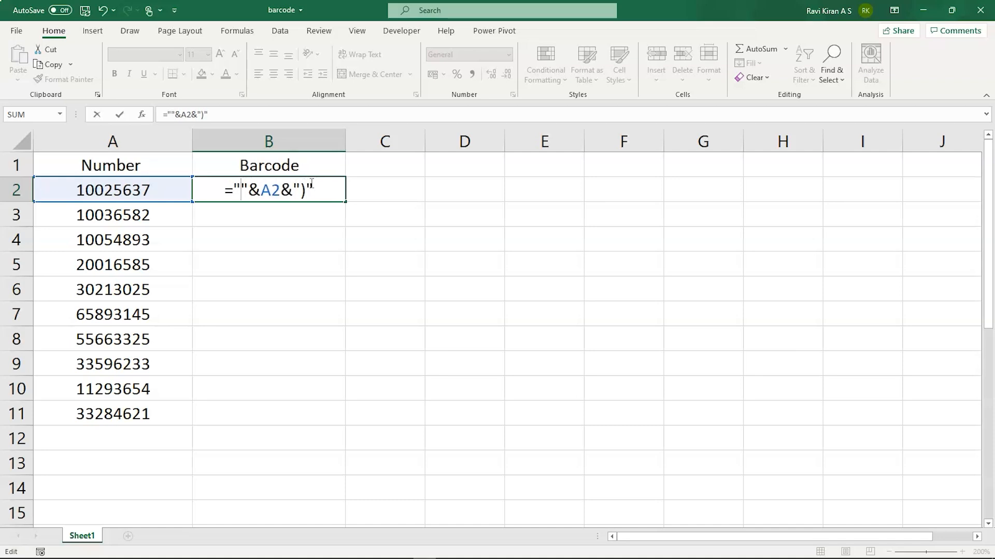
text(()
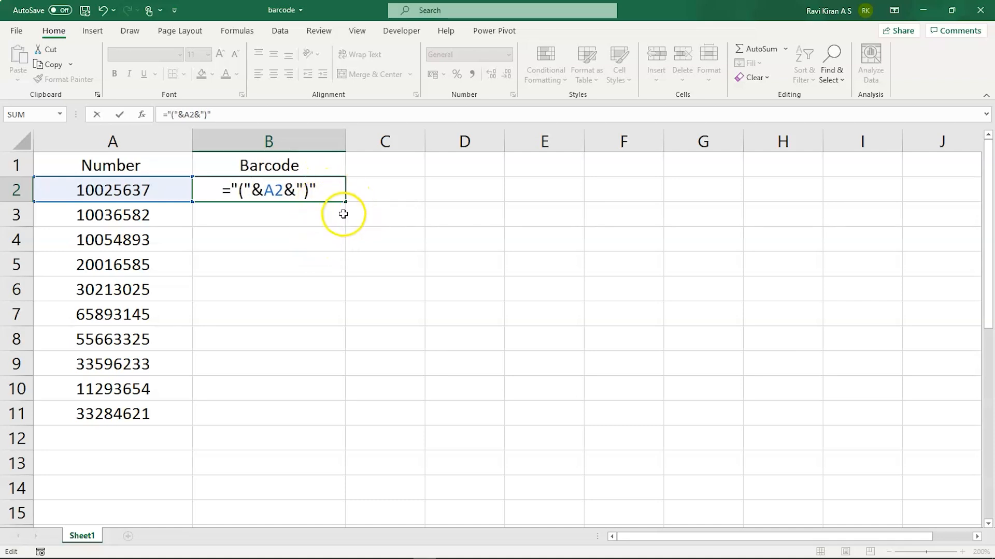
key(Return)
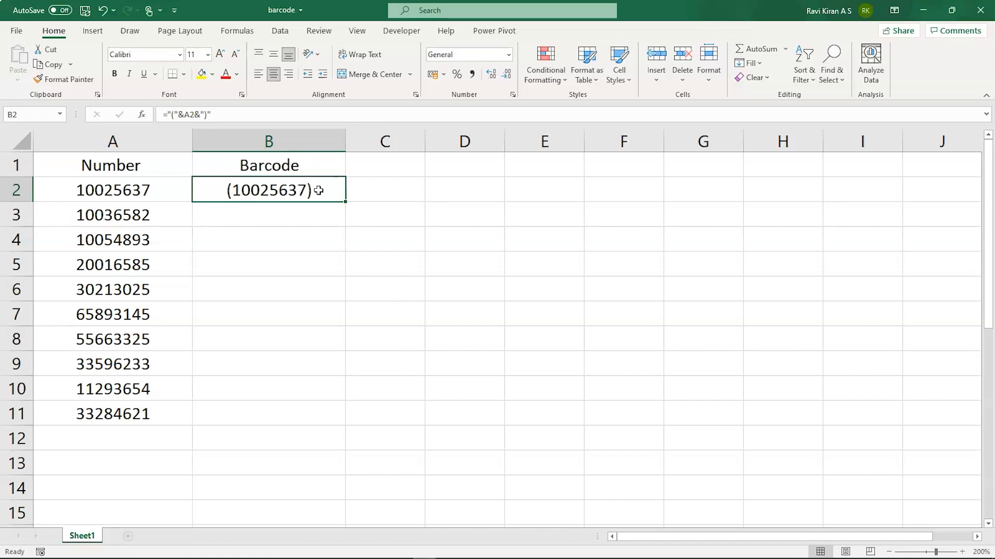
mouse_move(348, 203)
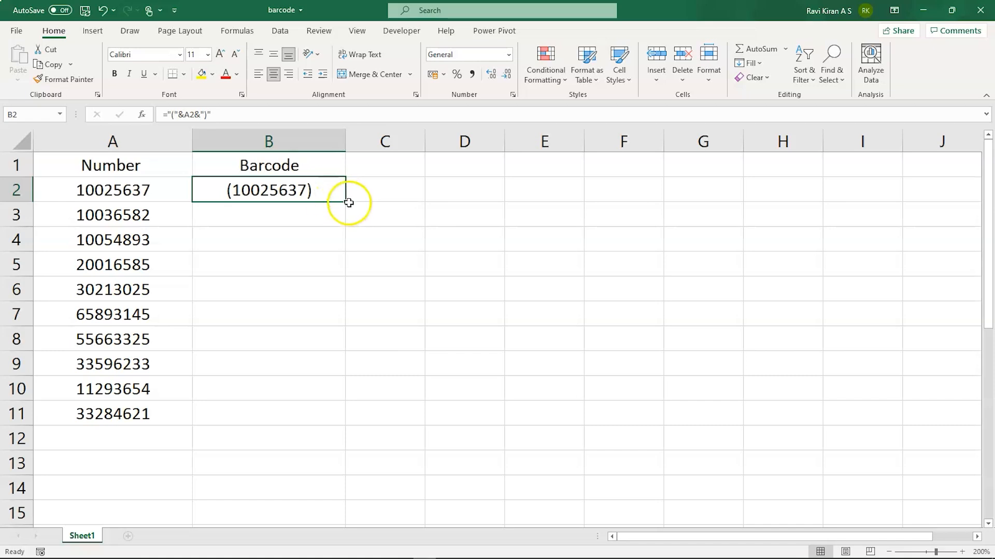
mouse_move(276, 190)
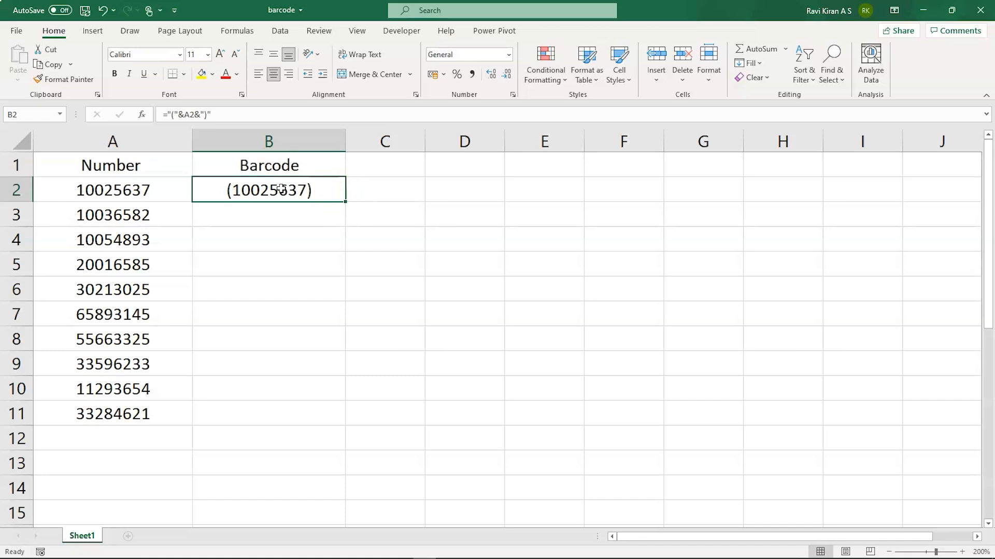
double_click(268, 190)
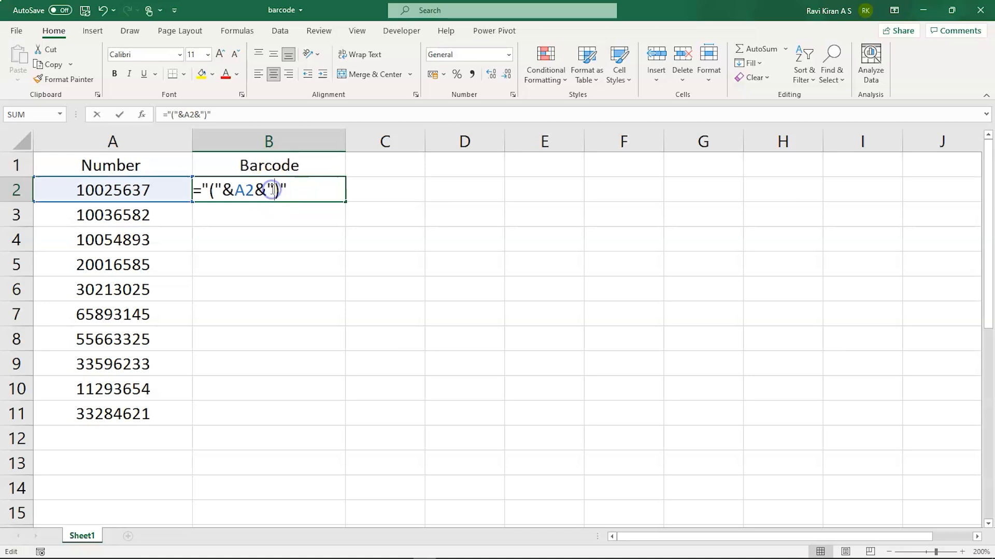
key(Return)
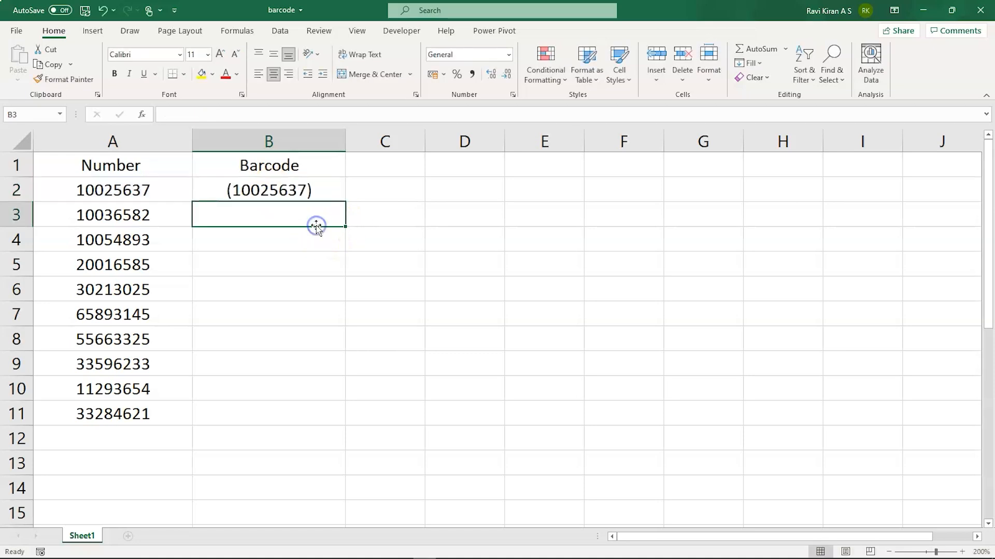
click(268, 189)
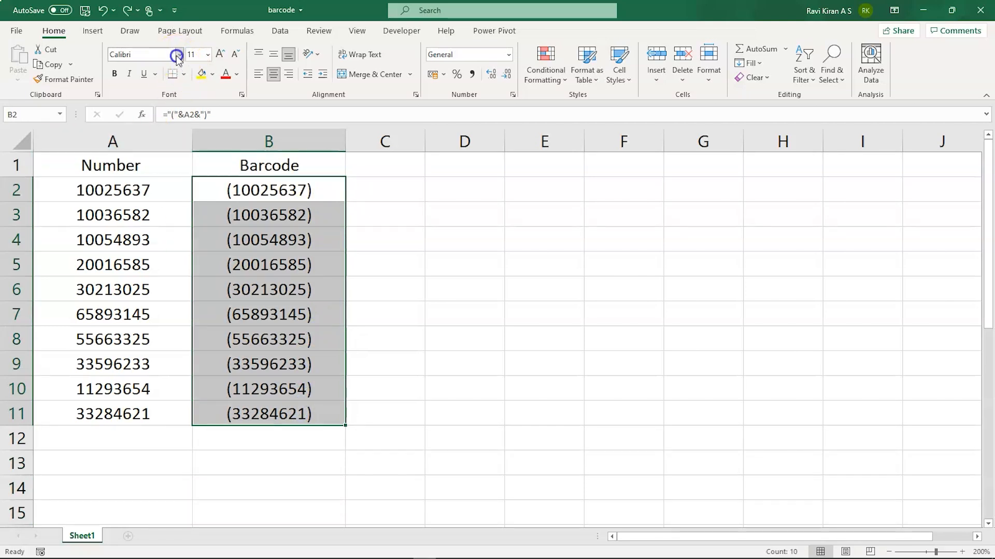
Choose the 3 of 9 Barcode font for cells B2 to B11.
click(143, 54)
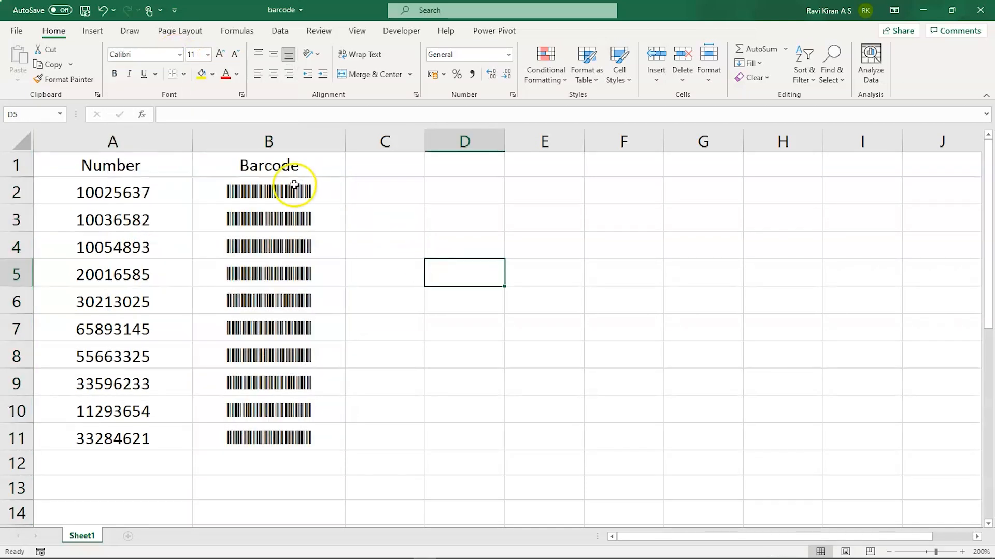
mouse_move(145, 203)
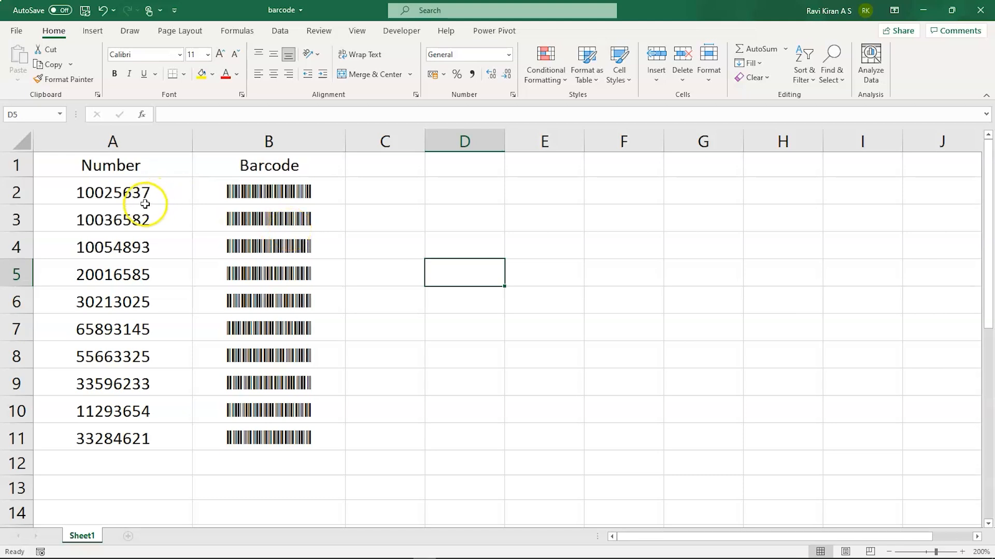
mouse_move(142, 427)
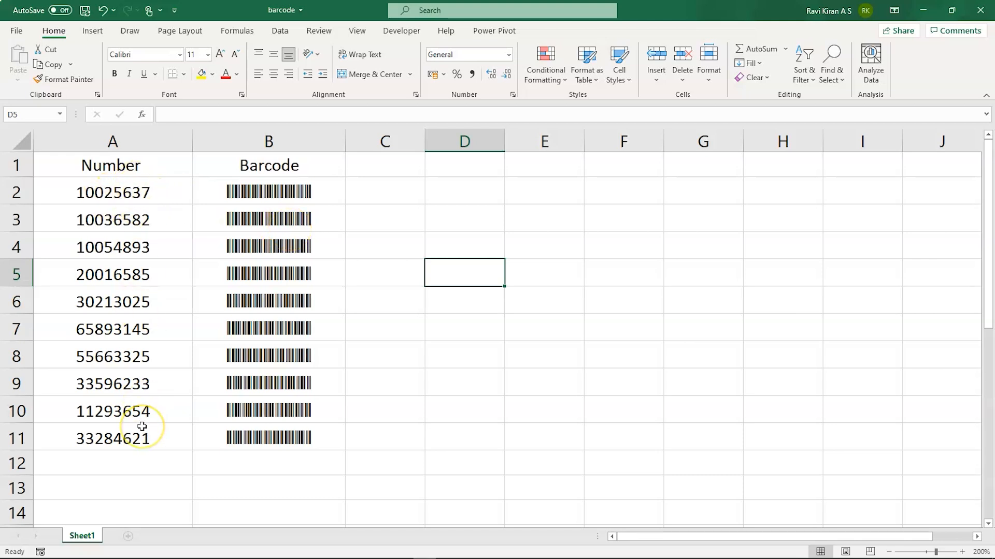
mouse_move(343, 487)
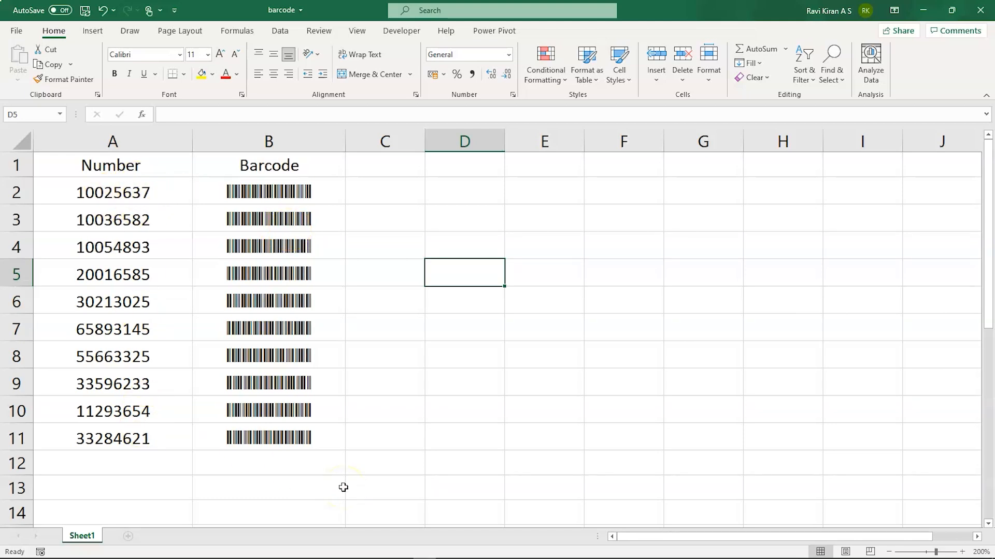